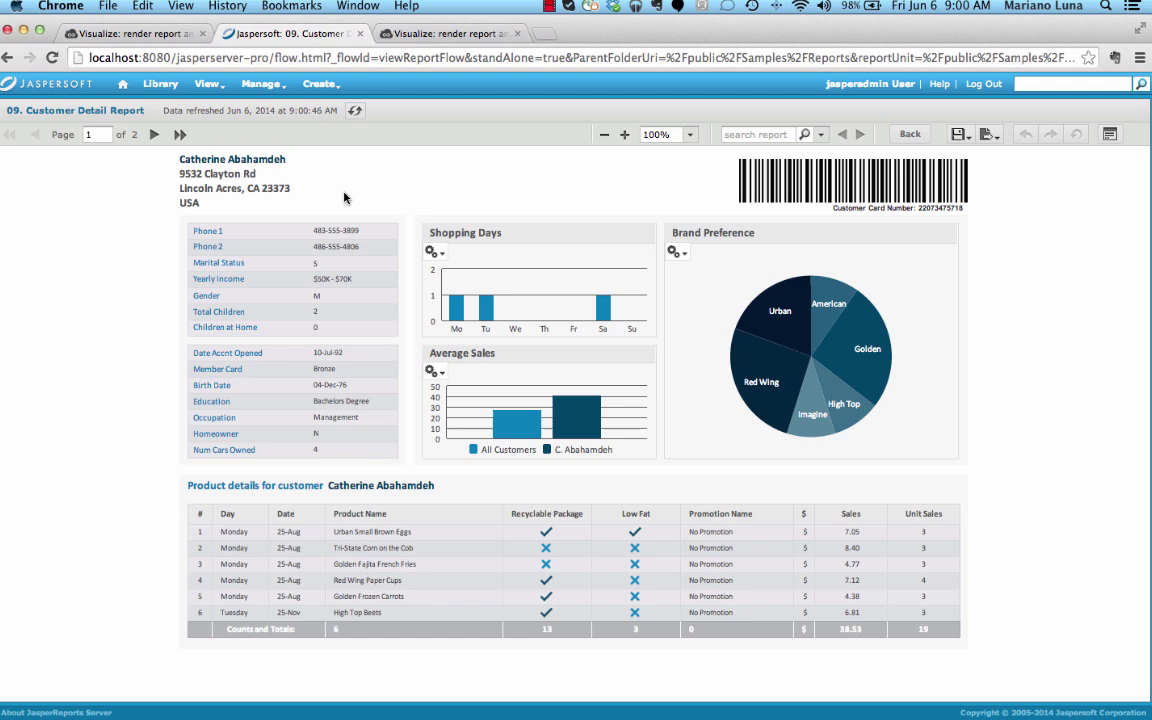
{"action": "mouse_move", "coordinate": [1019, 203]}
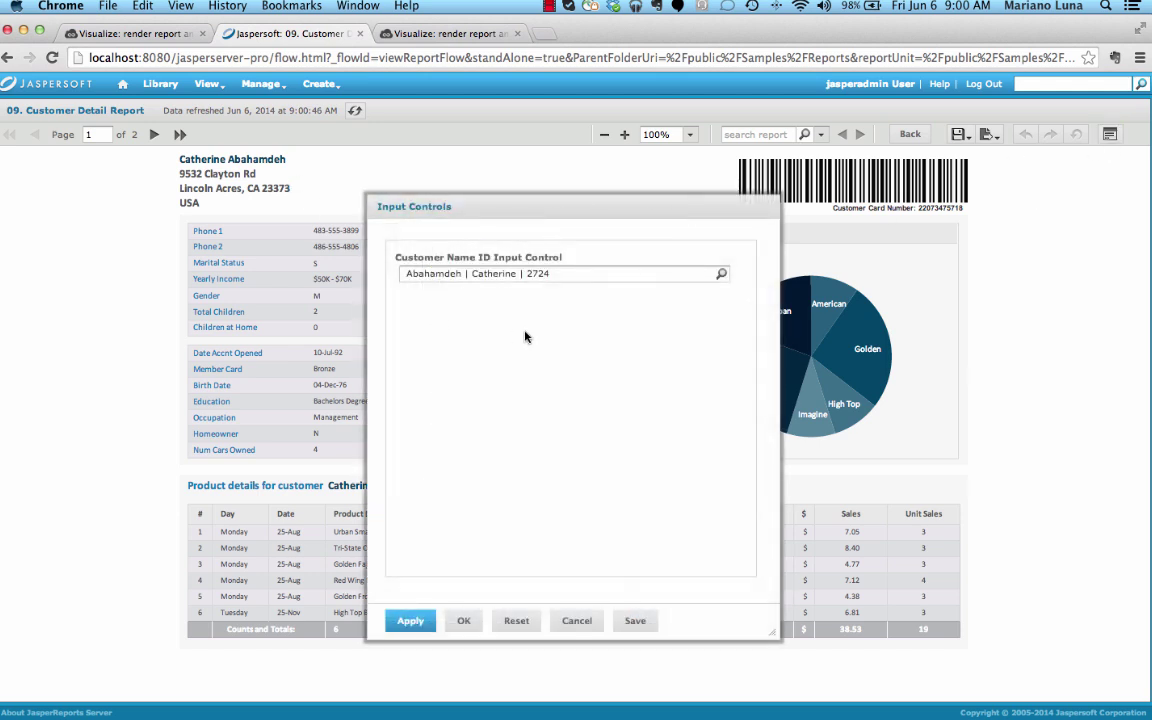
{"action": "mouse_move", "coordinate": [522, 324]}
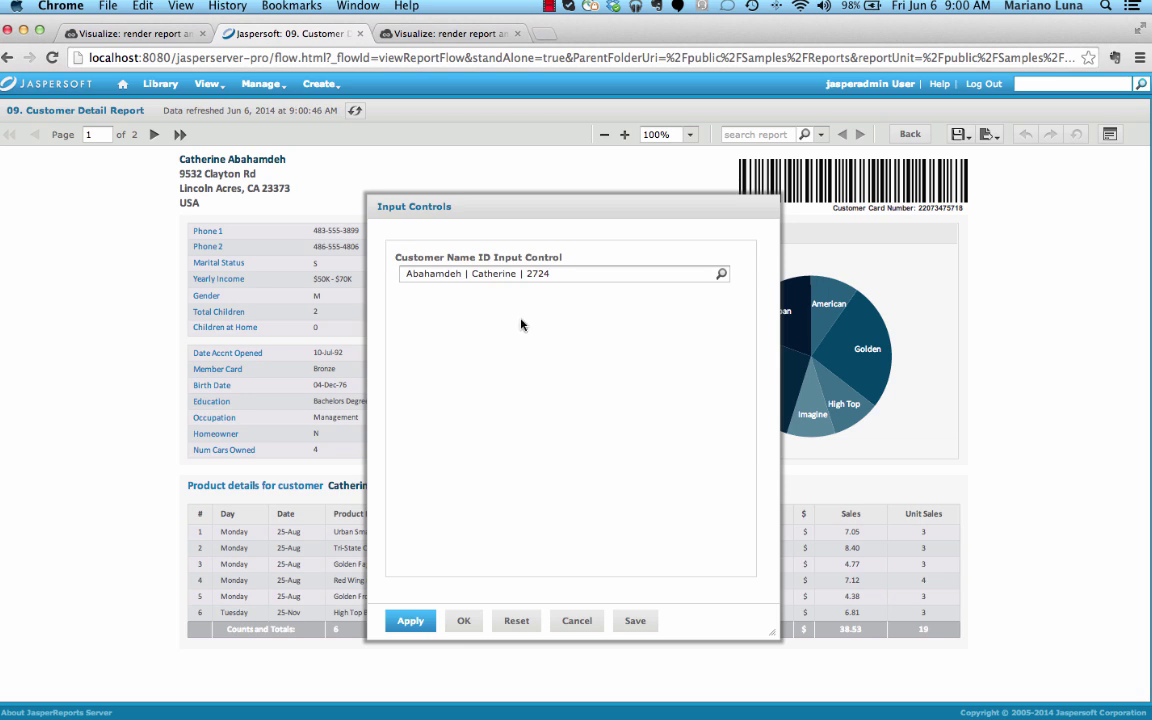
{"action": "mouse_move", "coordinate": [570, 602]}
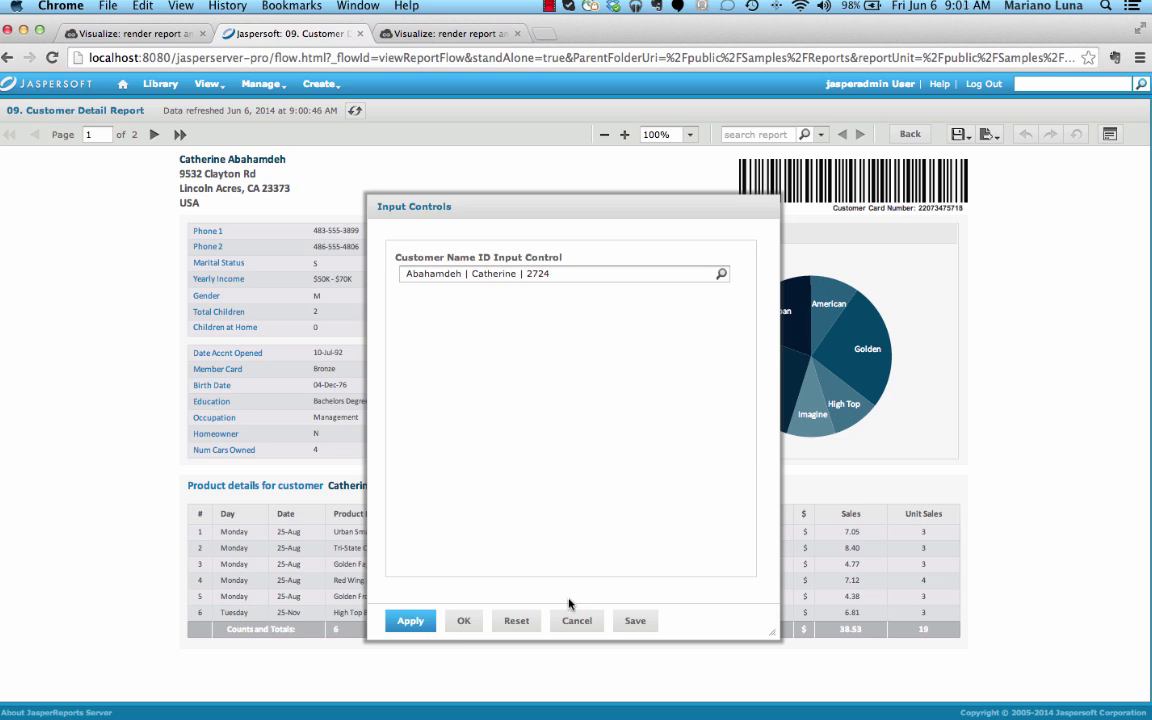
Step: Dismiss the input controls, log out of JasperReports Server, and put 'Loading...' in the container div
{"action": "left_click", "coordinate": [411, 620]}
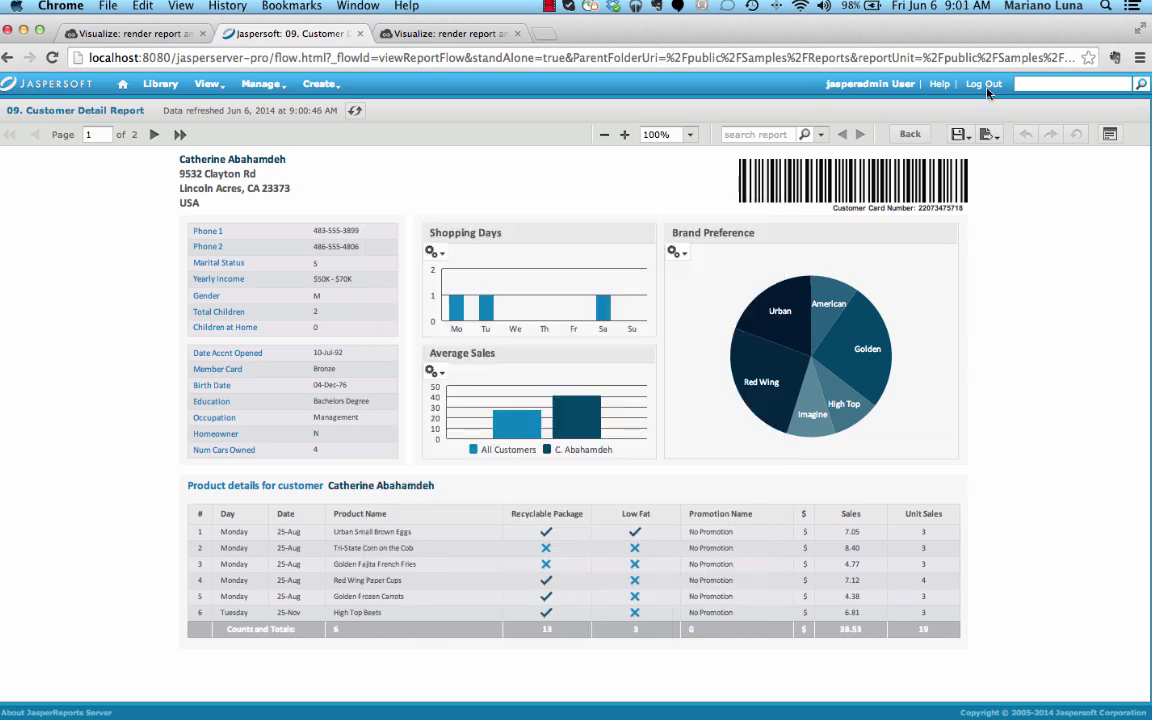
{"action": "left_click", "coordinate": [985, 84]}
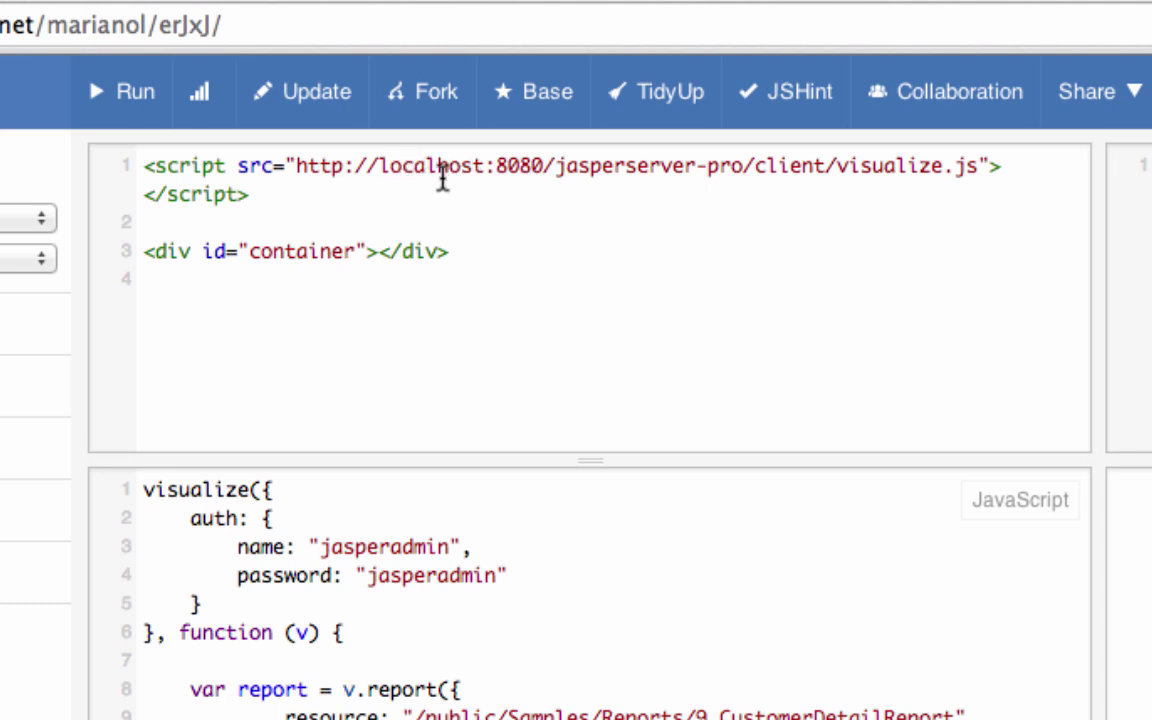
{"action": "mouse_move", "coordinate": [413, 216]}
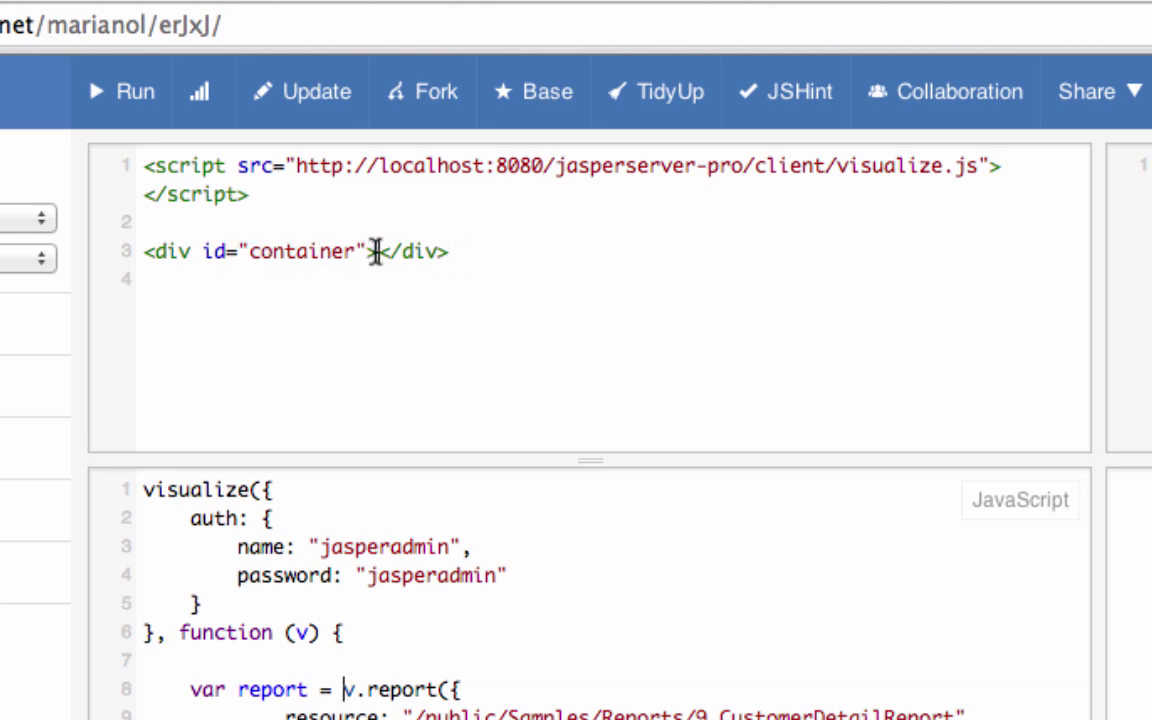
{"action": "type", "text": "Loa"}
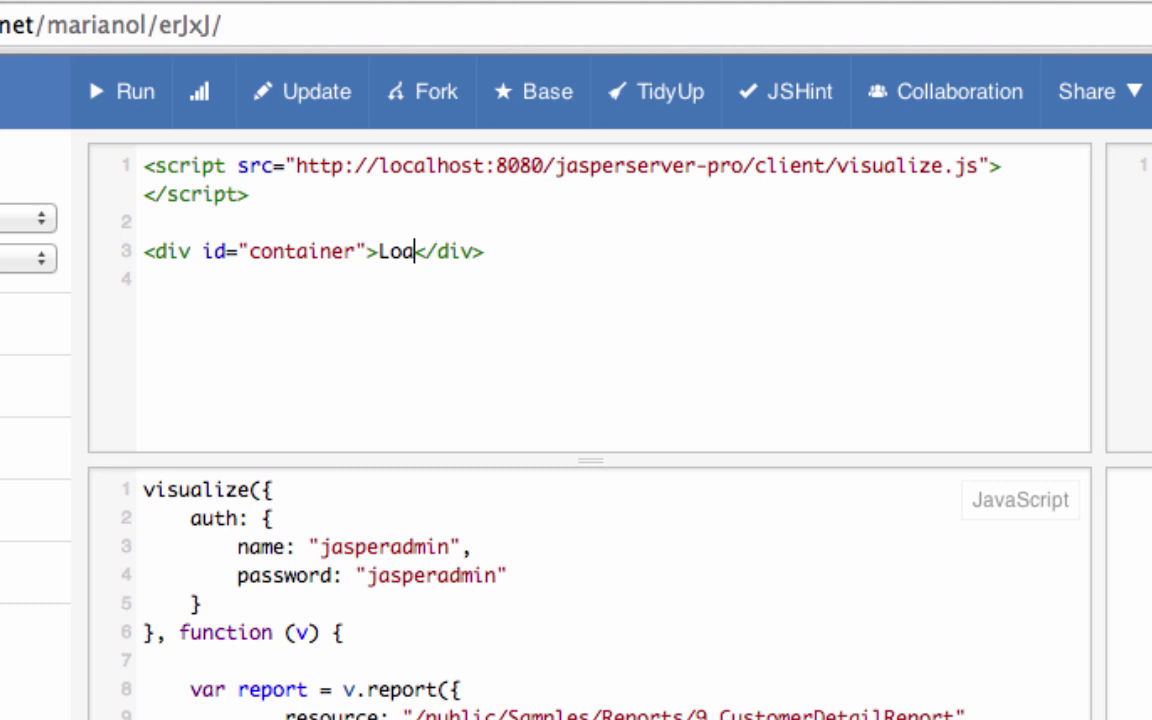
{"action": "type", "text": "ding..."}
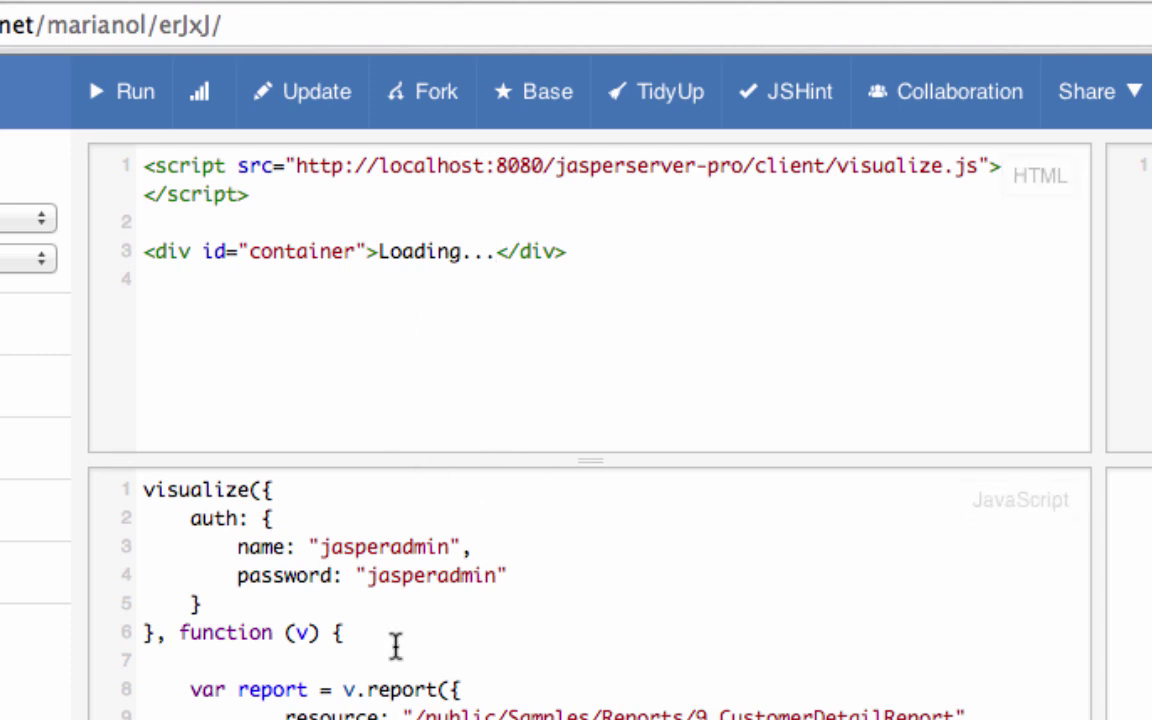
{"action": "scroll", "scroll_direction": "down", "scroll_amount": 3}
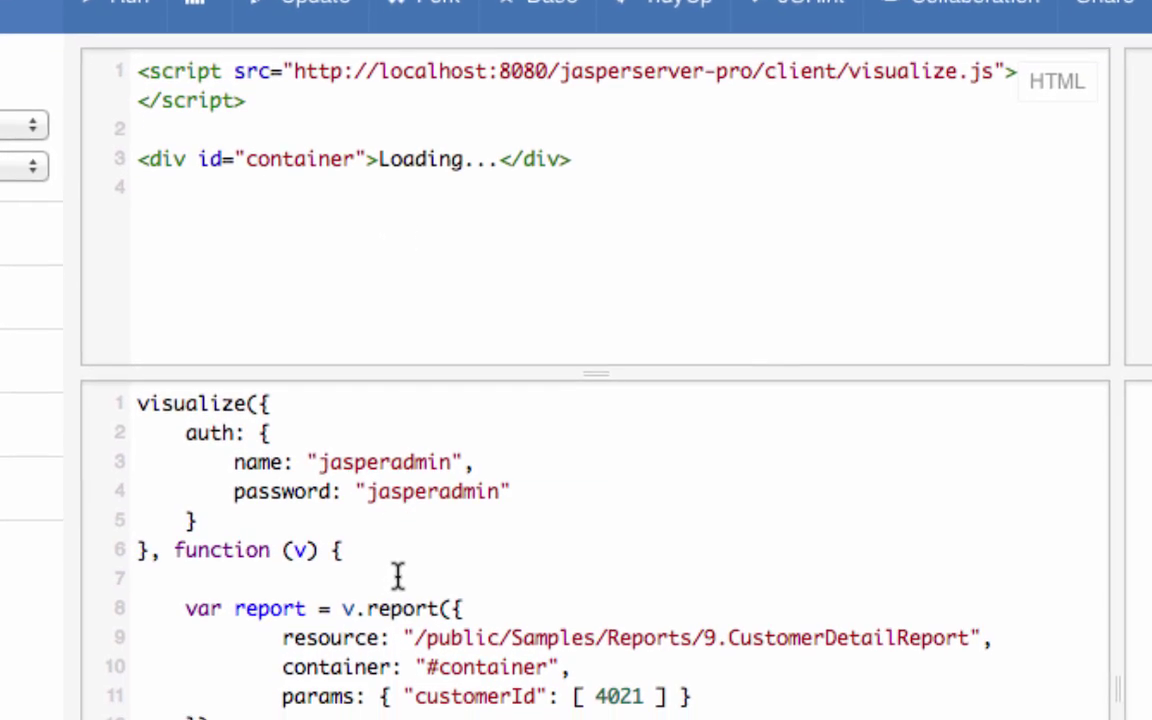
{"action": "scroll", "scroll_direction": "down", "scroll_amount": 3}
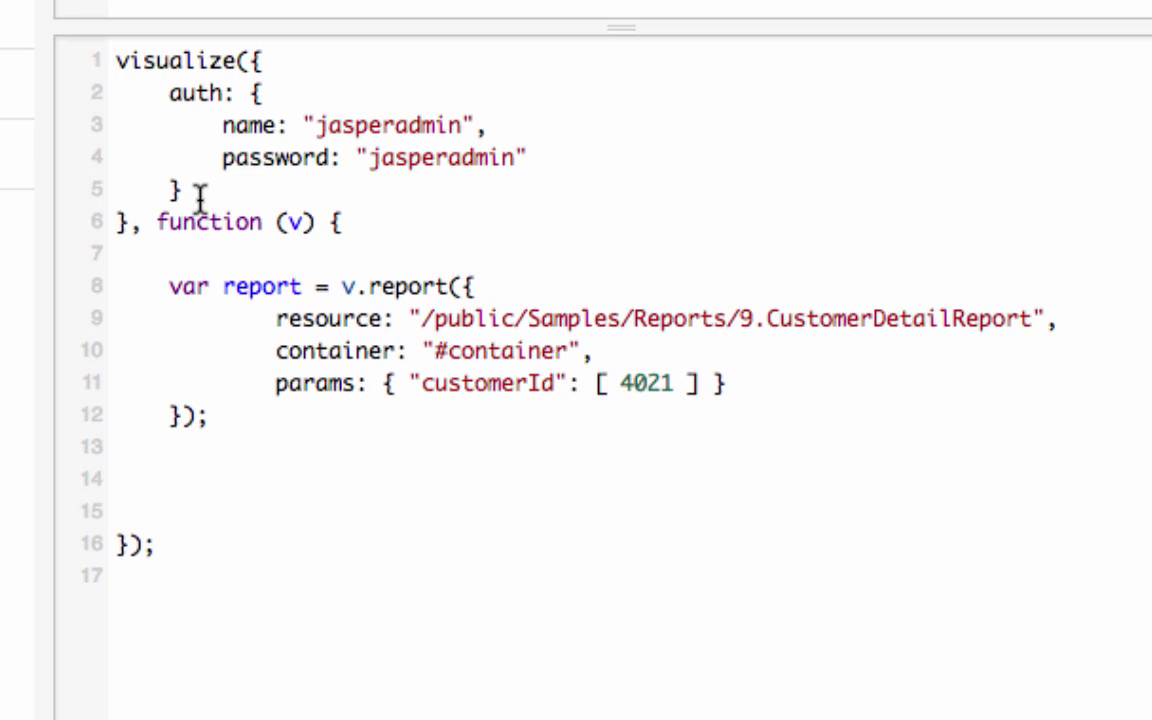
{"action": "mouse_move", "coordinate": [172, 287]}
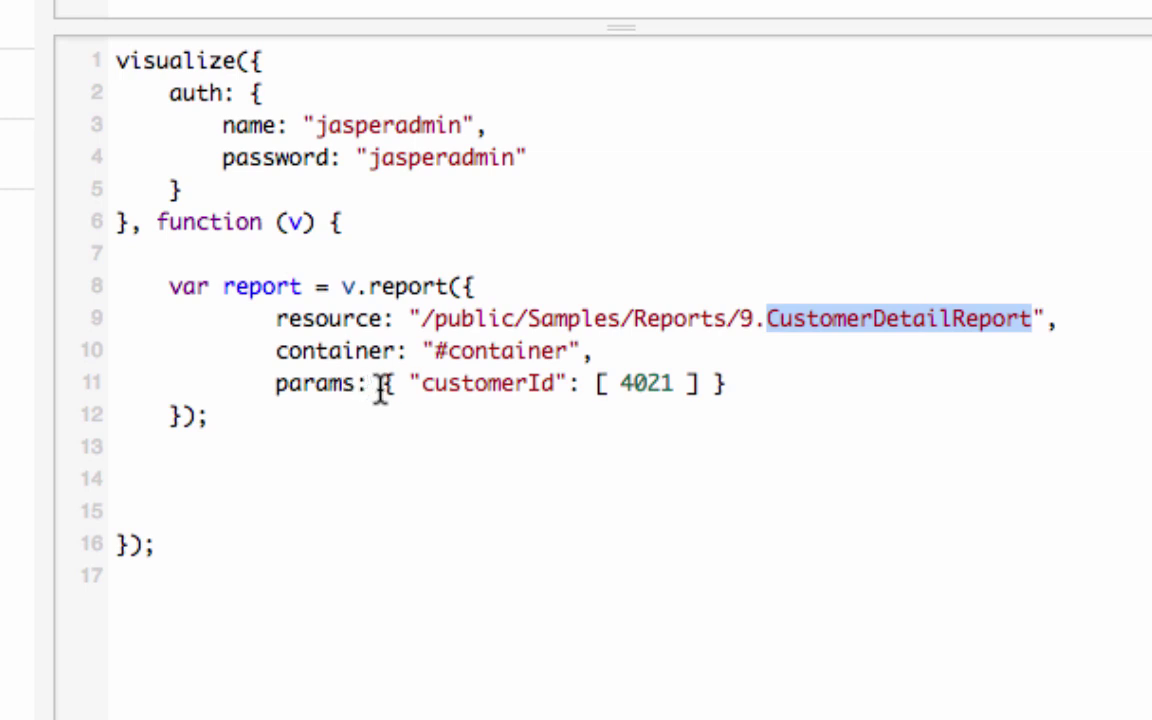
{"action": "mouse_move", "coordinate": [525, 384]}
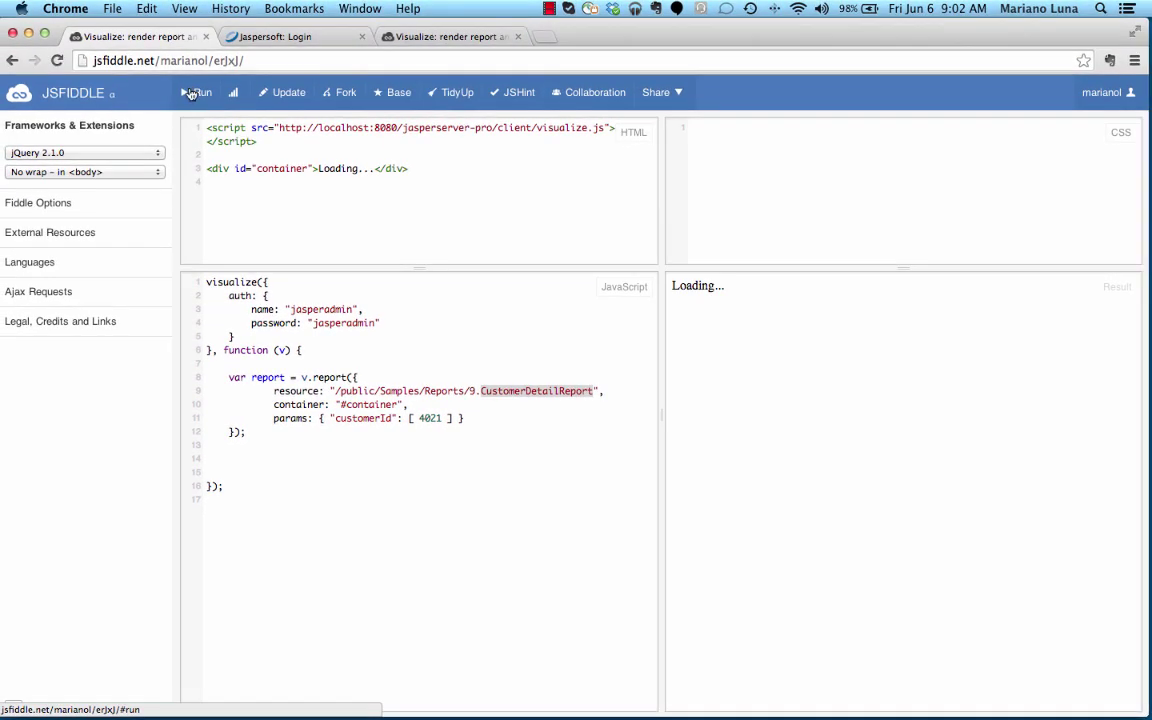
{"action": "left_click", "coordinate": [199, 92]}
{"action": "type", "text": "3"}
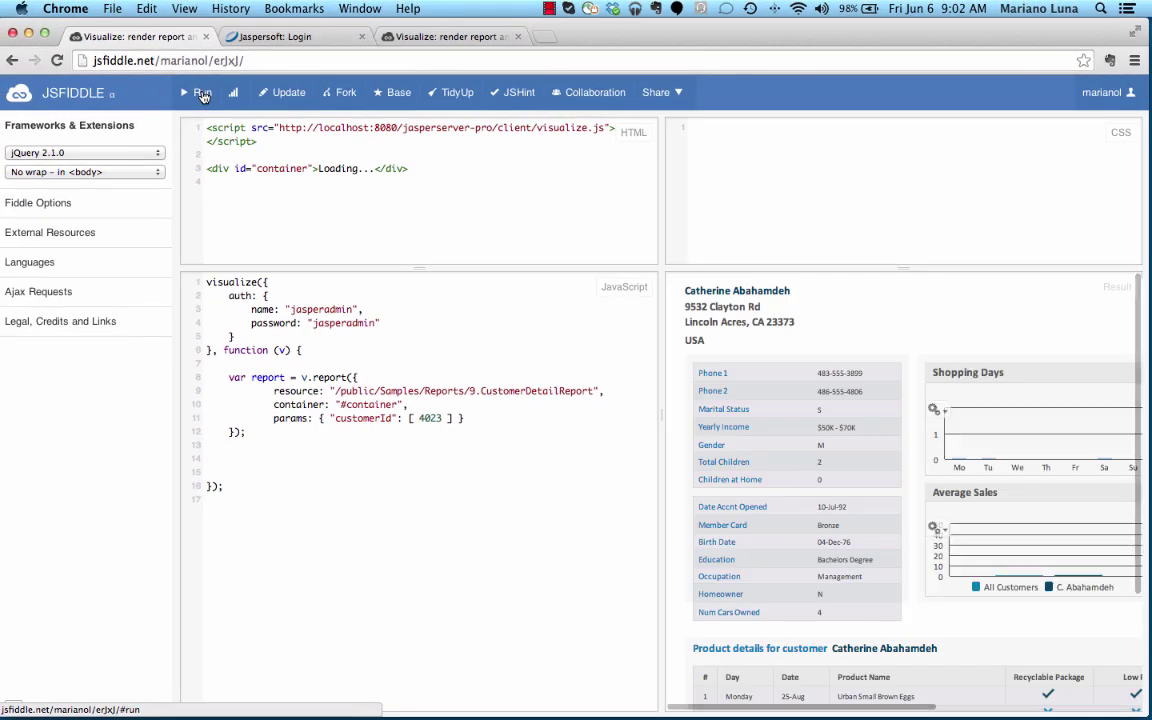
{"action": "left_click", "coordinate": [198, 92]}
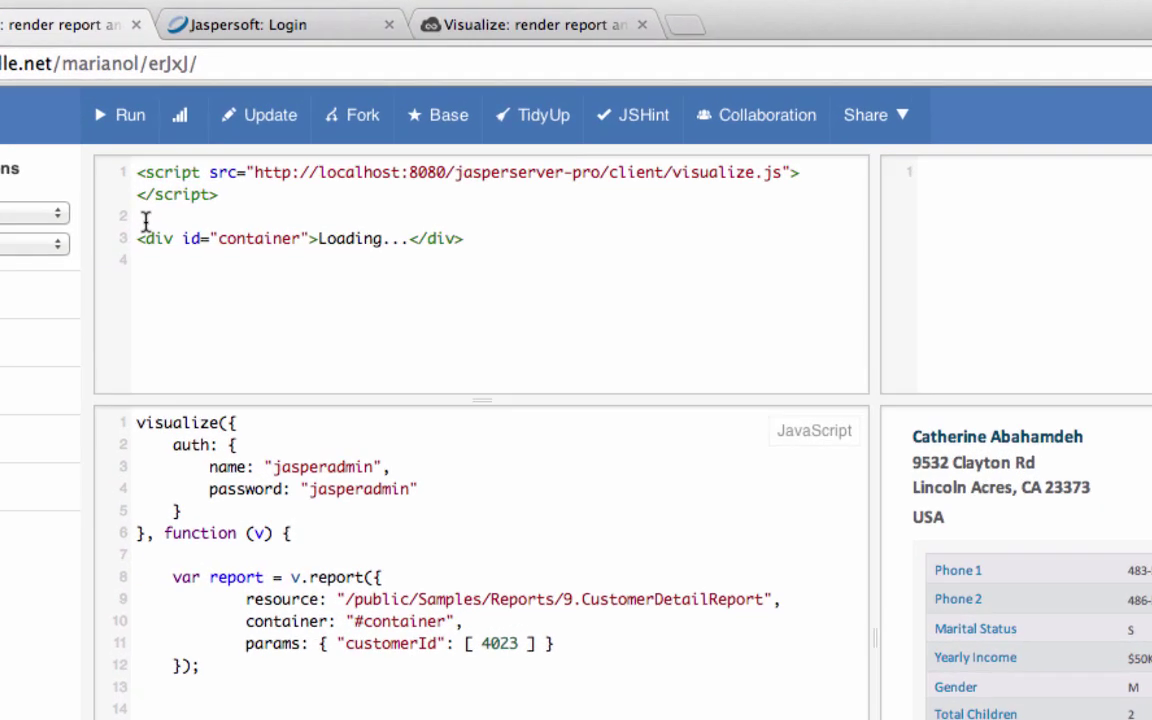
Step: Add <button id="button">Click Me!</button> on HTML line 2, above the report container
{"action": "type", "text": "<bu"}
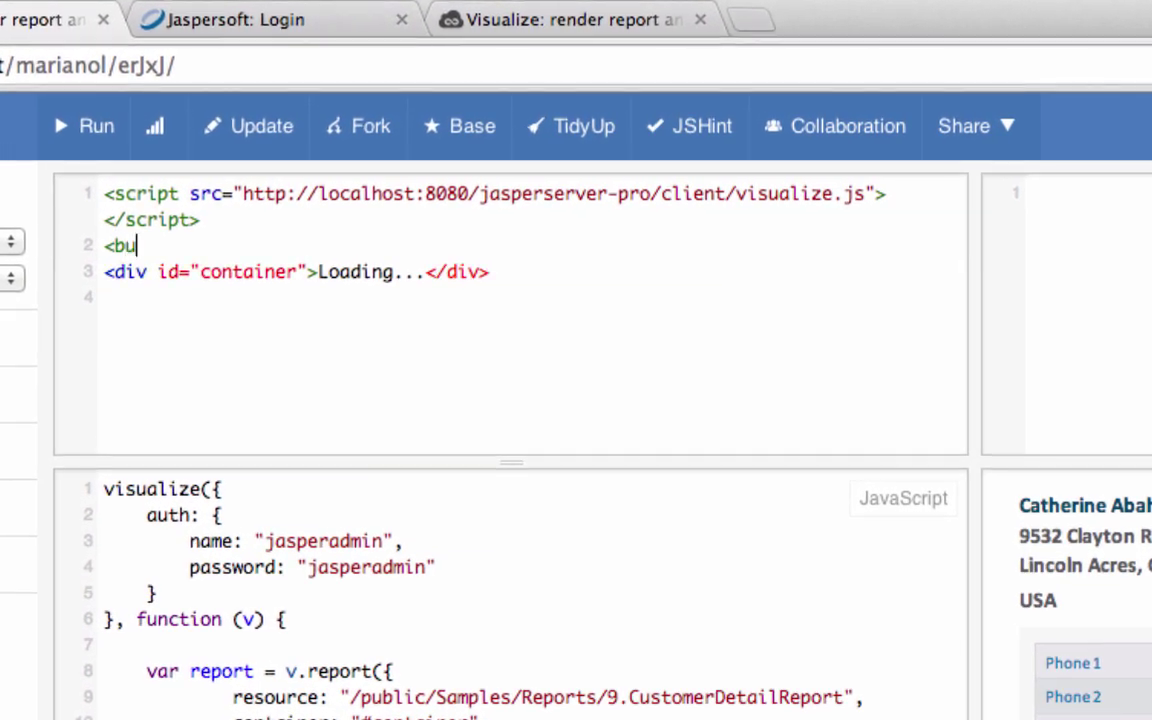
{"action": "type", "text": "tton id=\"\""}
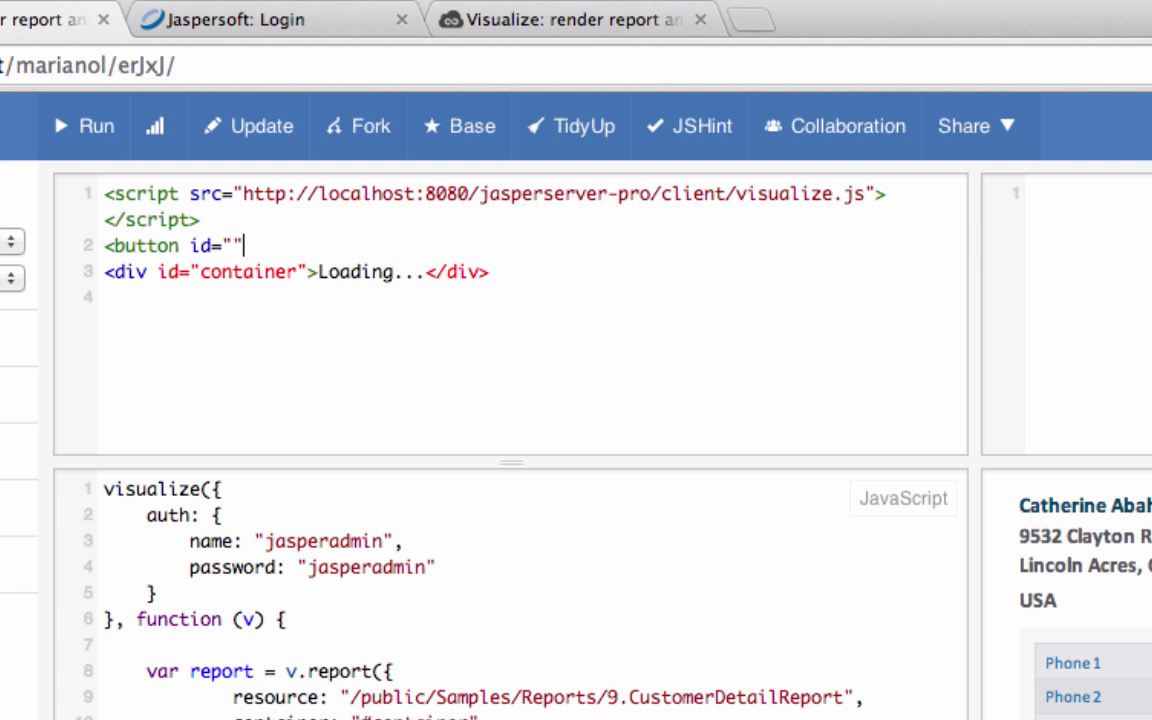
{"action": "type", "text": "button\">Ckl"}
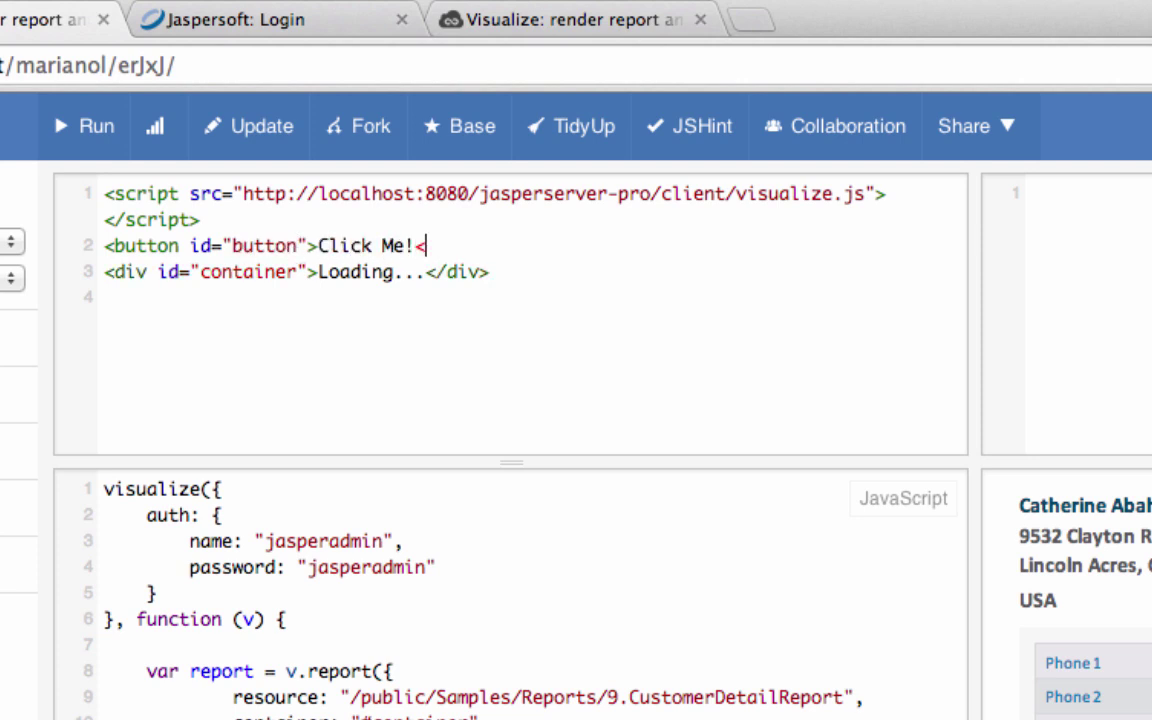
{"action": "type", "text": "/button>"}
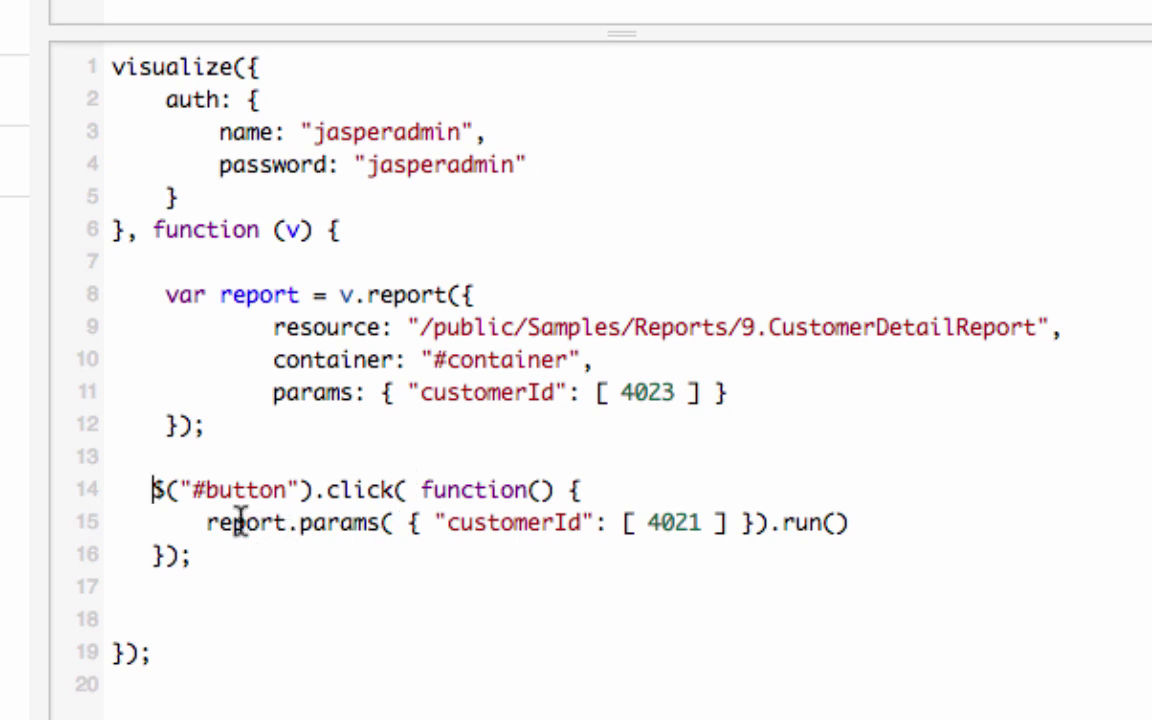
{"action": "mouse_move", "coordinate": [267, 308]}
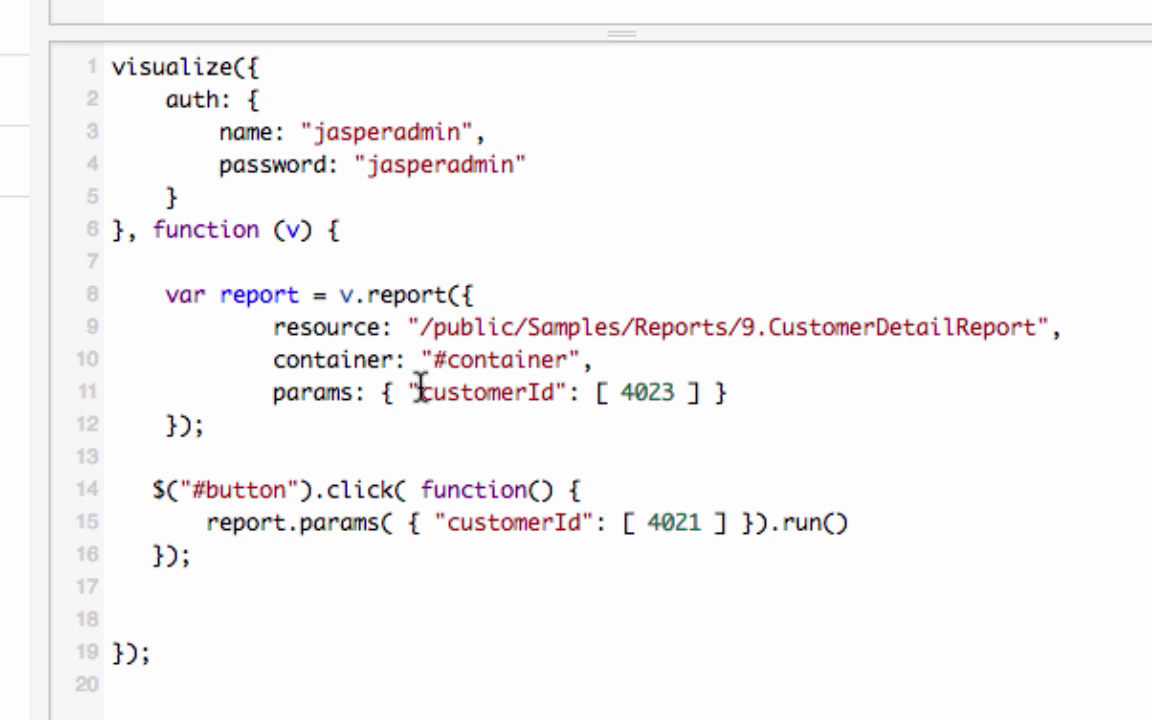
{"action": "mouse_move", "coordinate": [697, 535]}
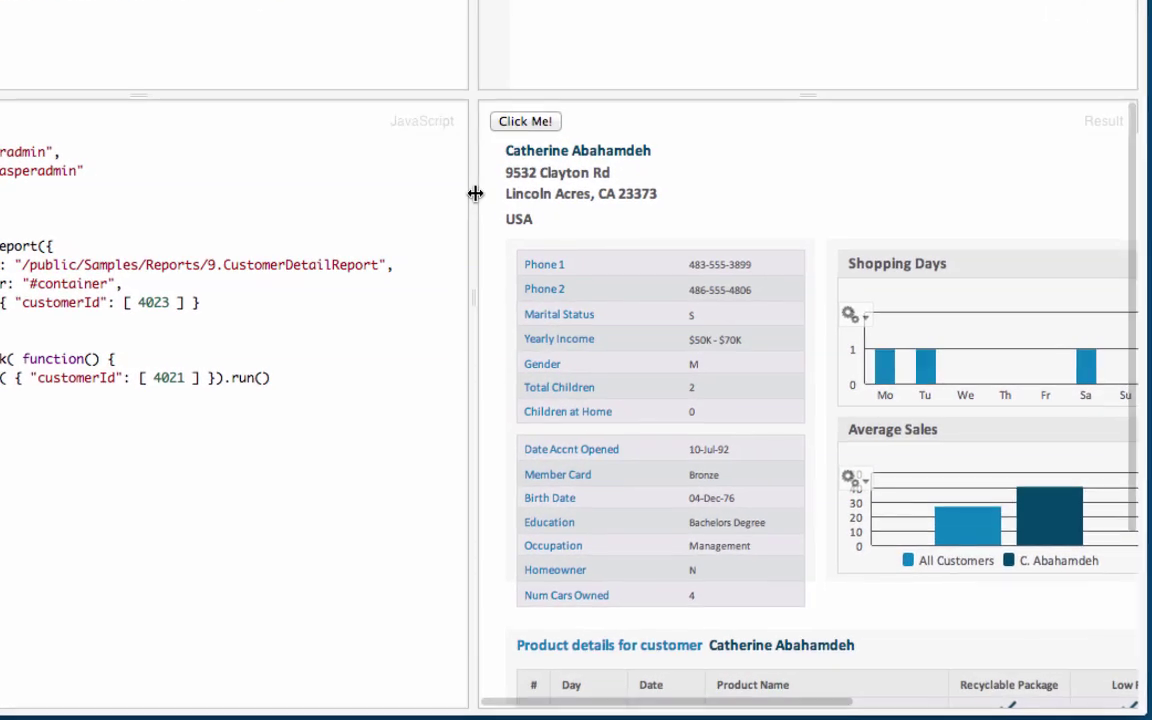
{"action": "left_click", "coordinate": [526, 121]}
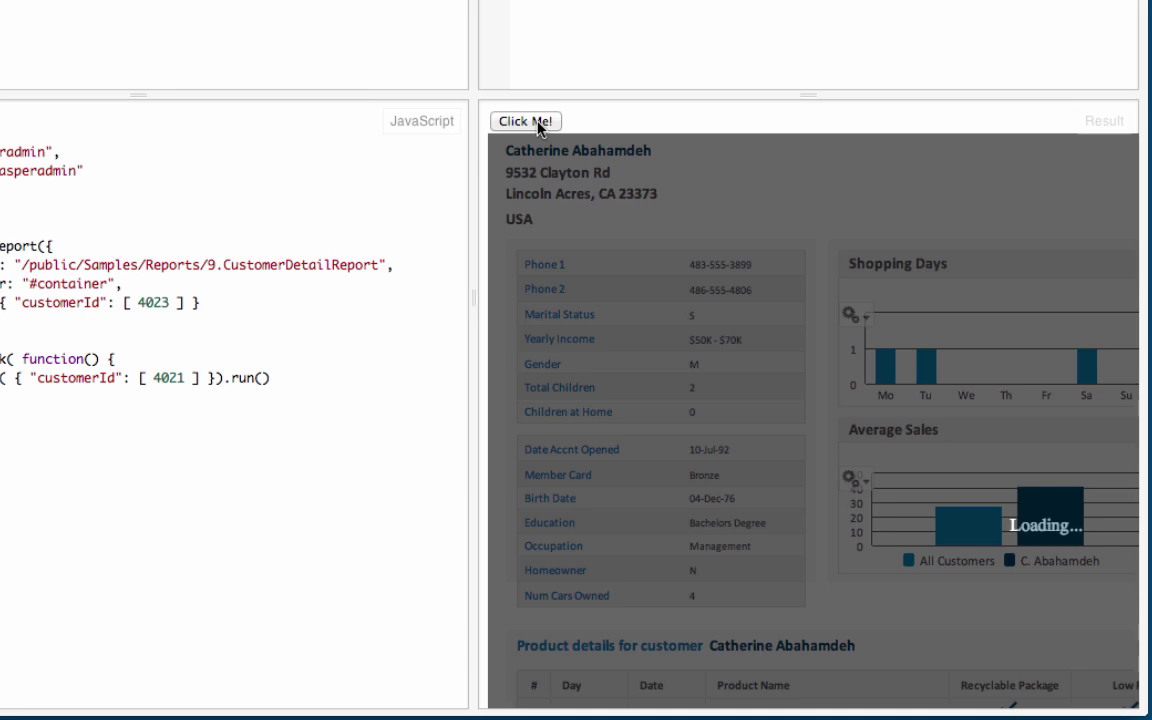
{"action": "left_click", "coordinate": [525, 121]}
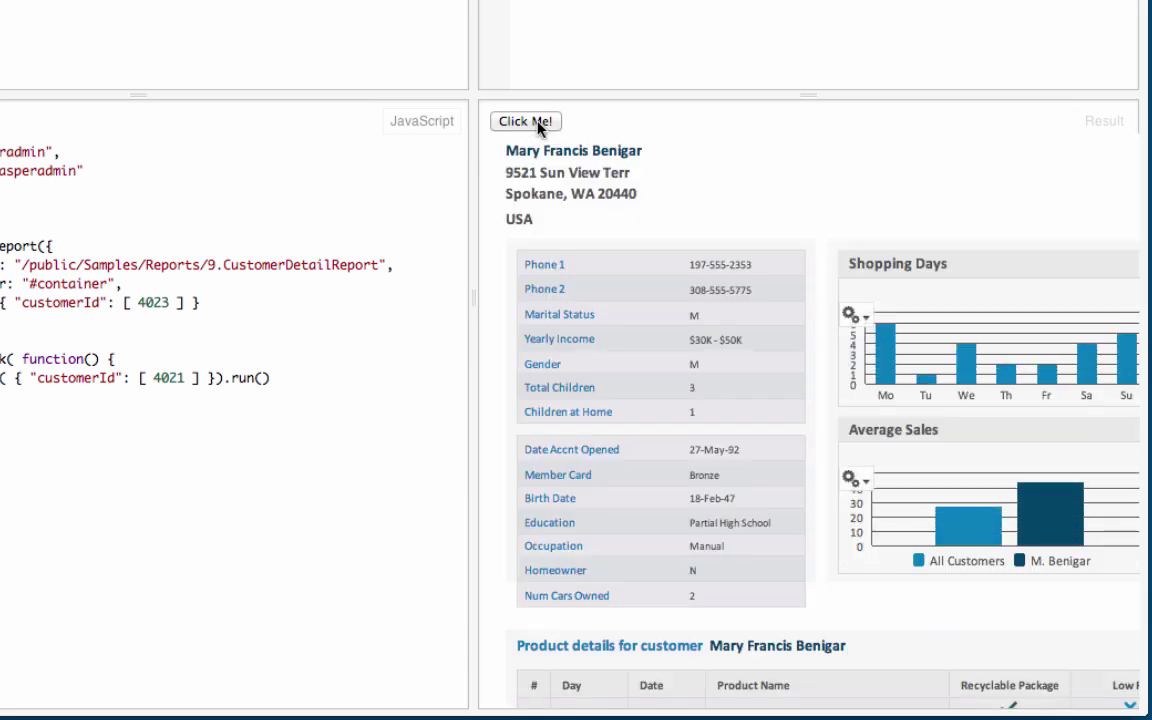
{"action": "mouse_move", "coordinate": [240, 394]}
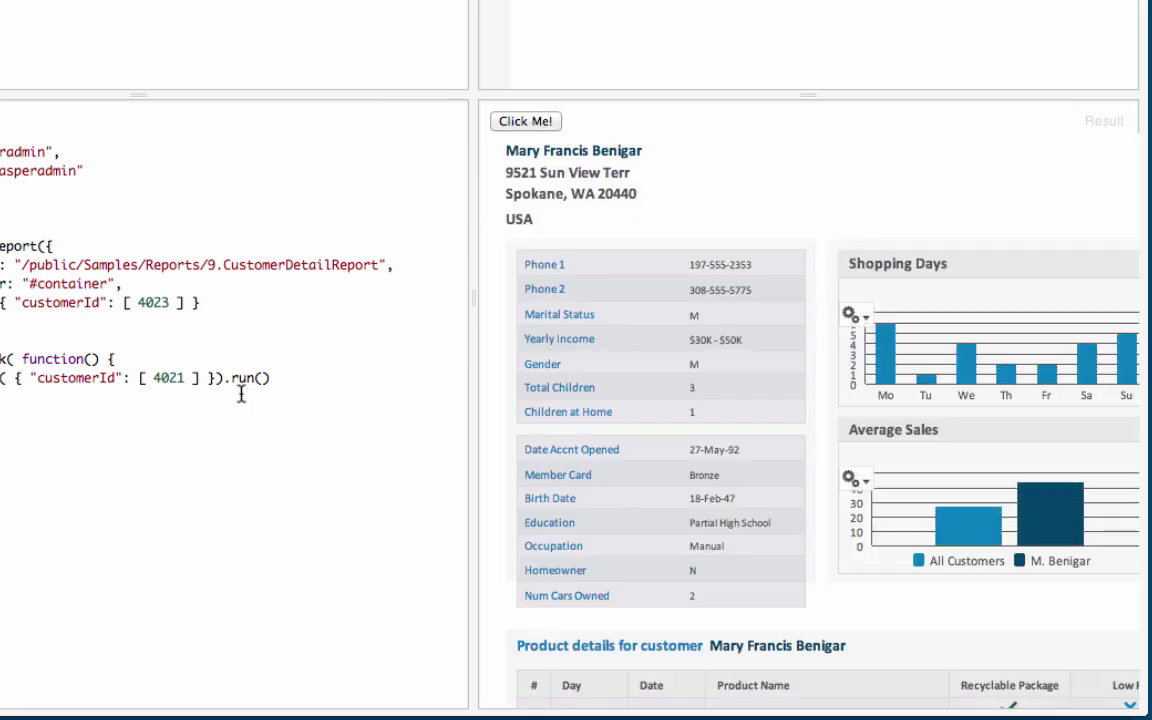